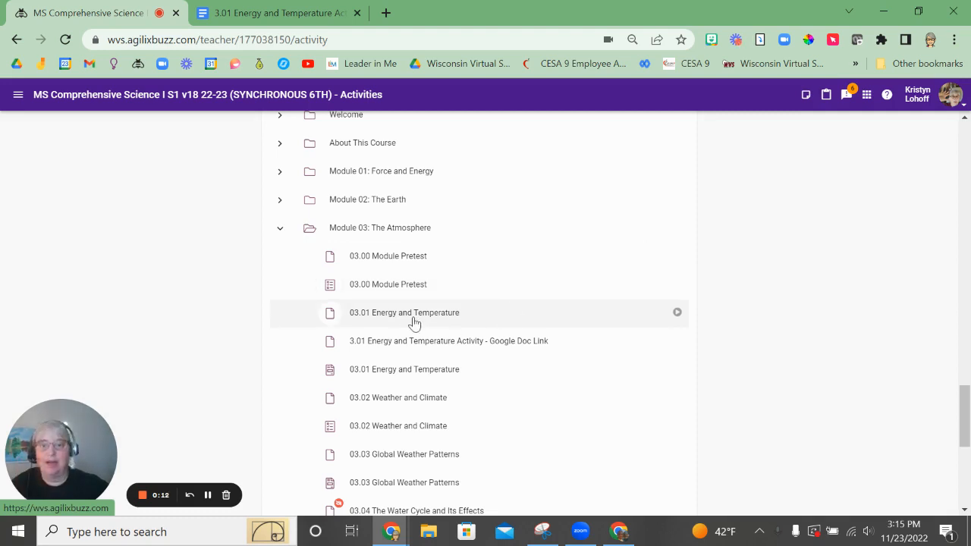
mouse_move(536, 351)
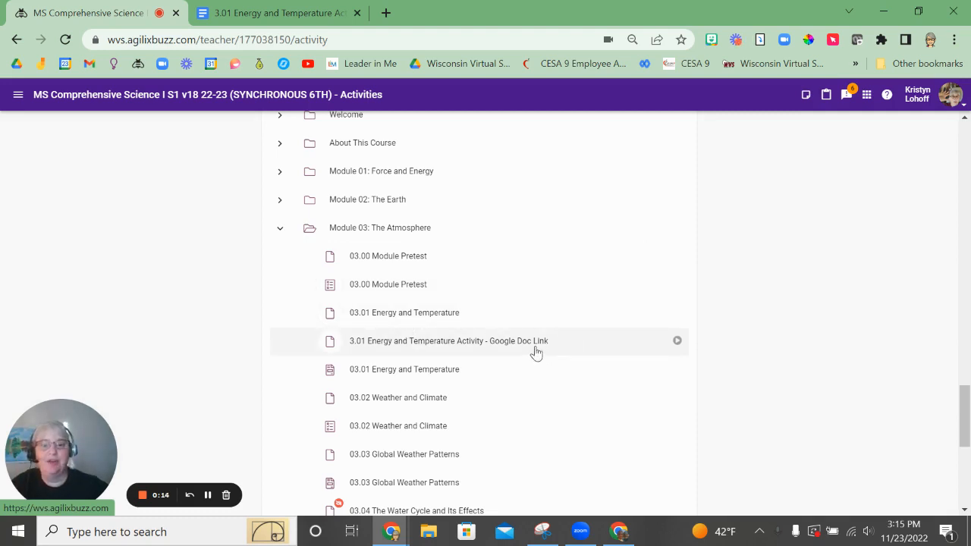
mouse_move(524, 353)
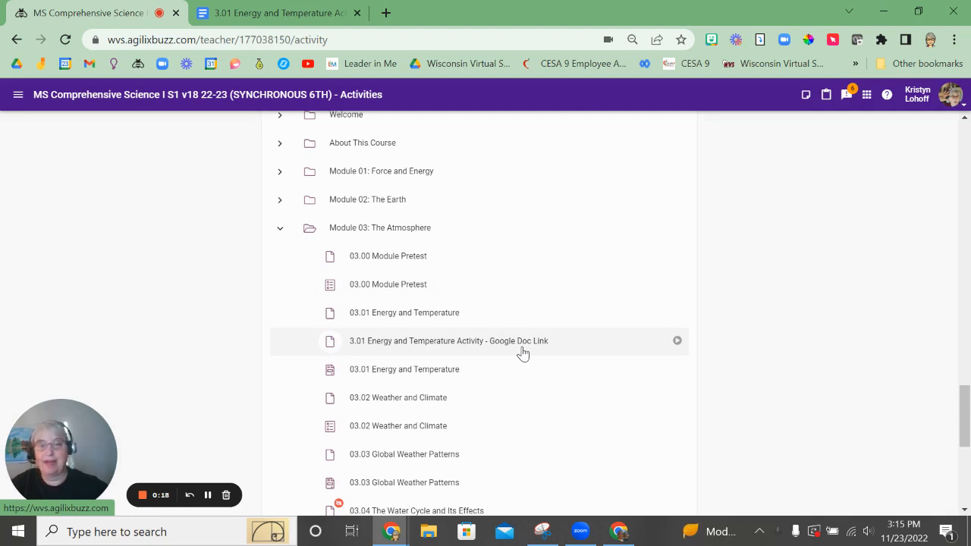
mouse_move(524, 355)
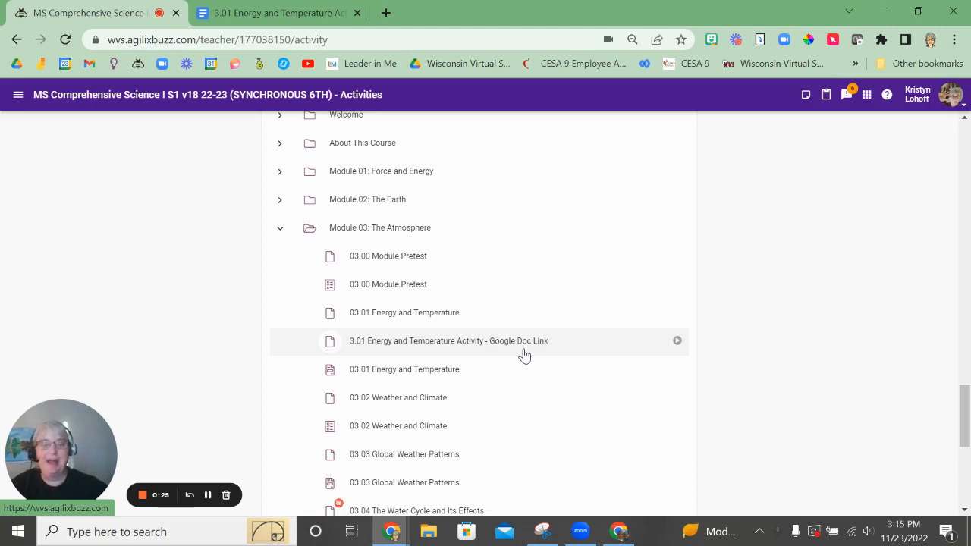
mouse_move(523, 351)
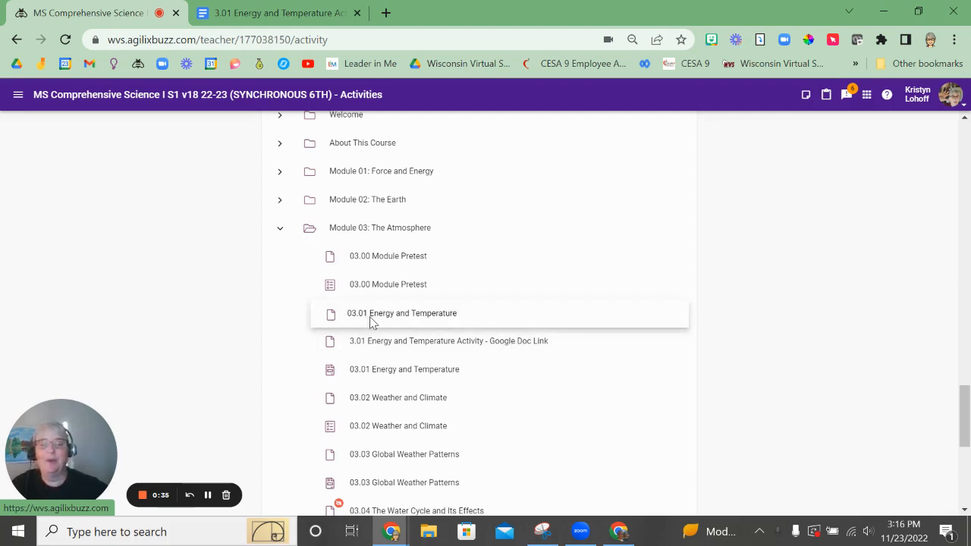
Open the 03.01 Energy and Temperature lesson and jump to page 6, the Summary
click(402, 313)
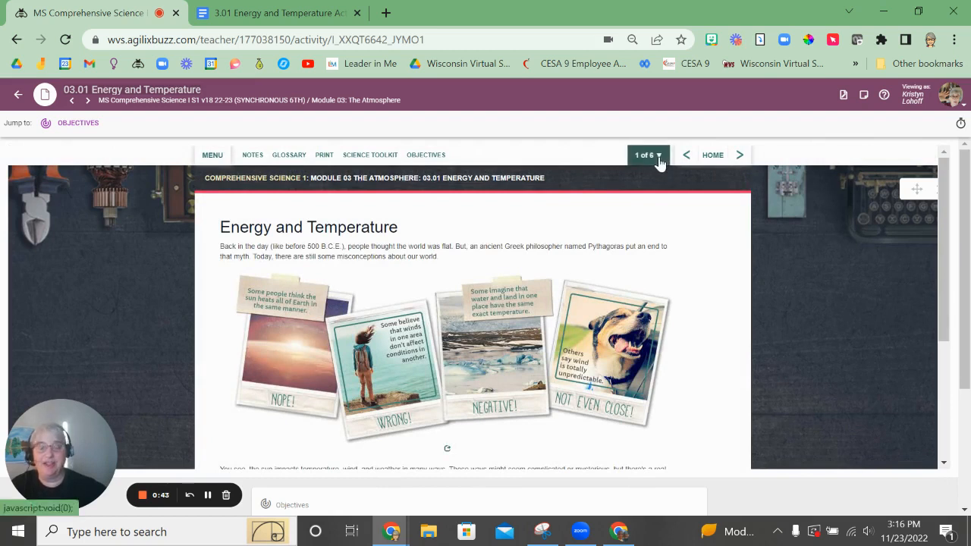
click(647, 155)
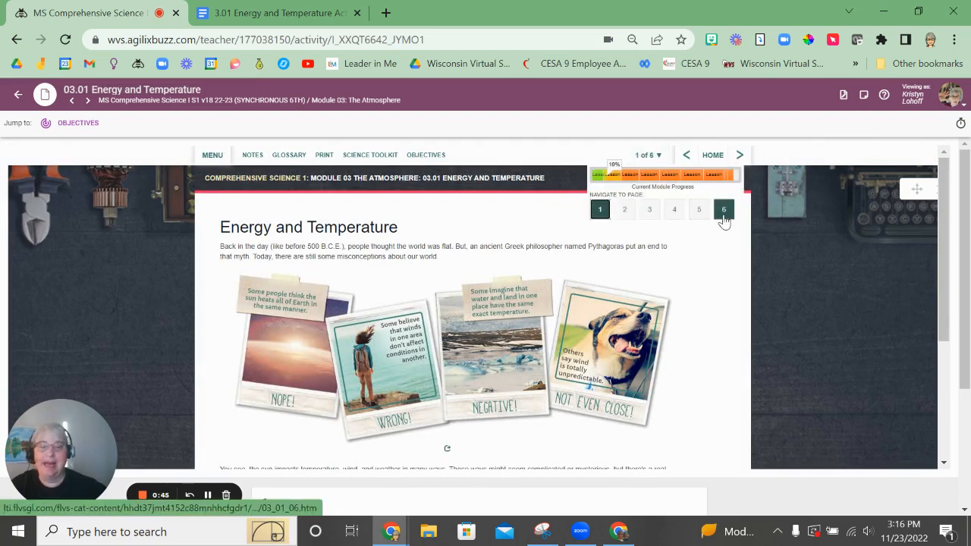
click(723, 209)
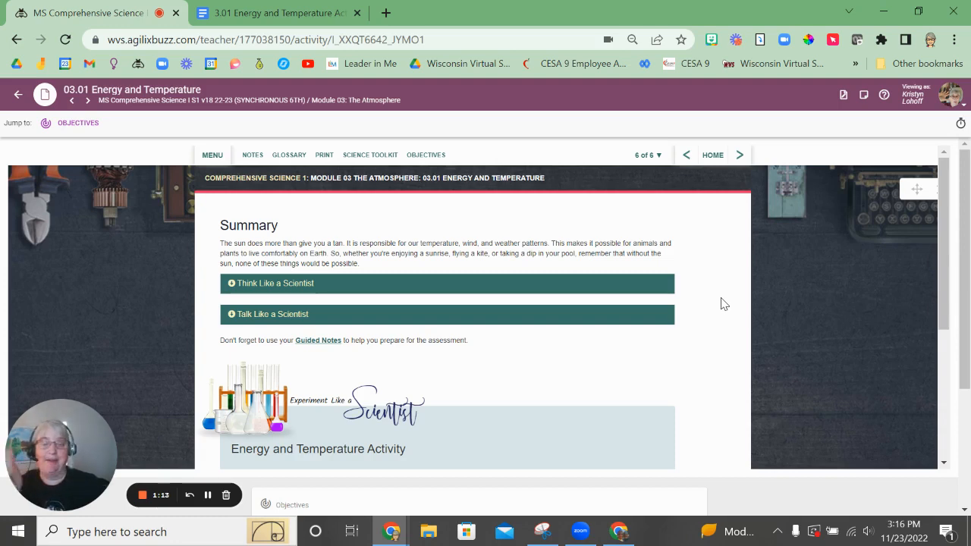
Scroll the Summary page down to the Energy and Temperature Activity and Assessment sections
scroll(down, 3)
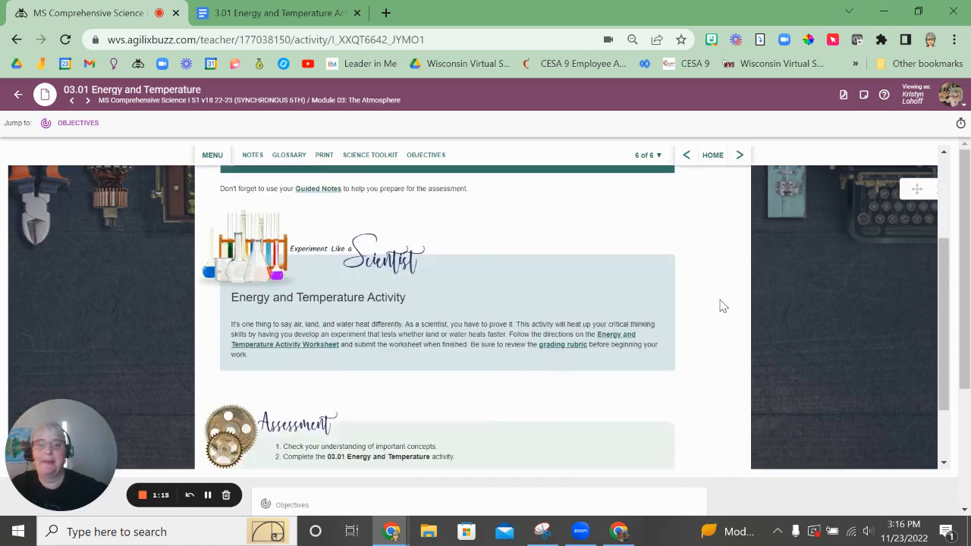
mouse_move(254, 329)
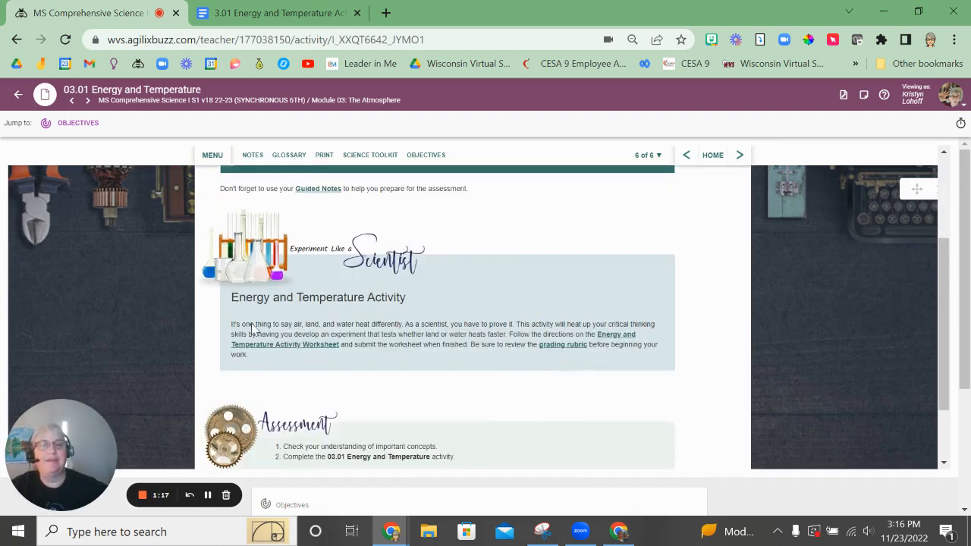
mouse_move(167, 312)
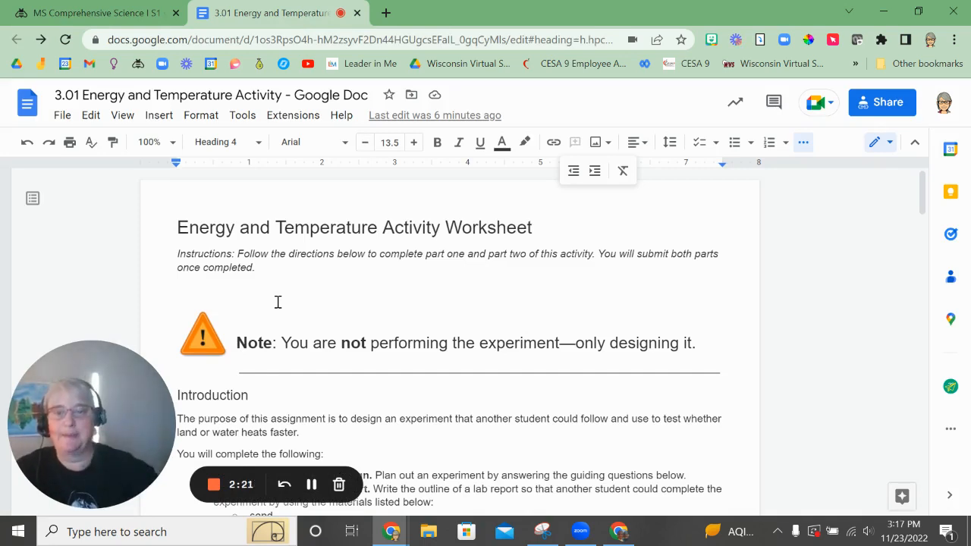
scroll(down, 3)
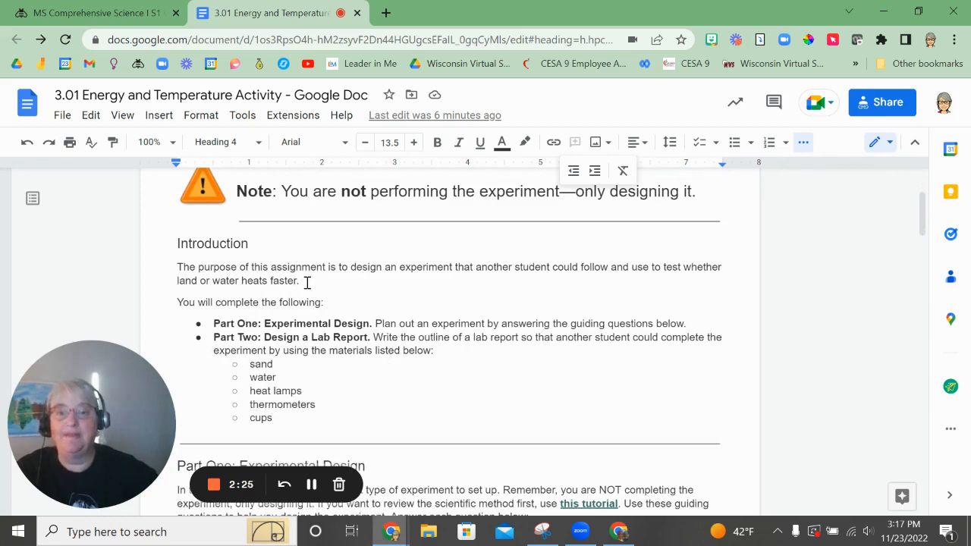
mouse_move(353, 282)
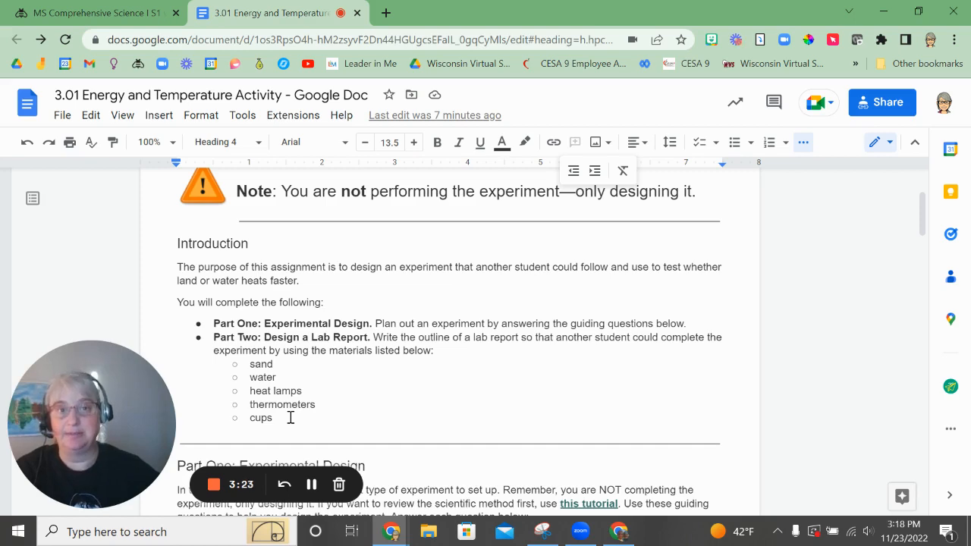
scroll(down, 3)
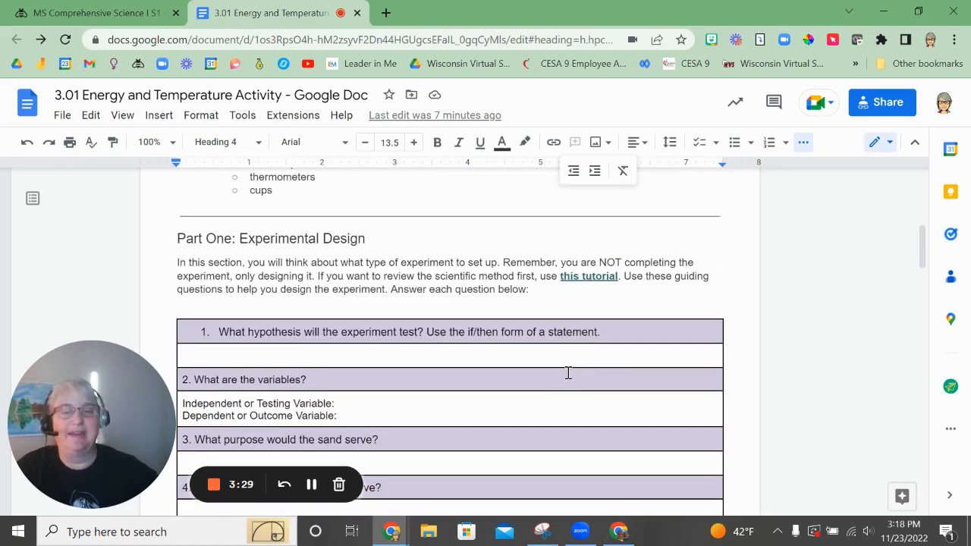
mouse_move(538, 364)
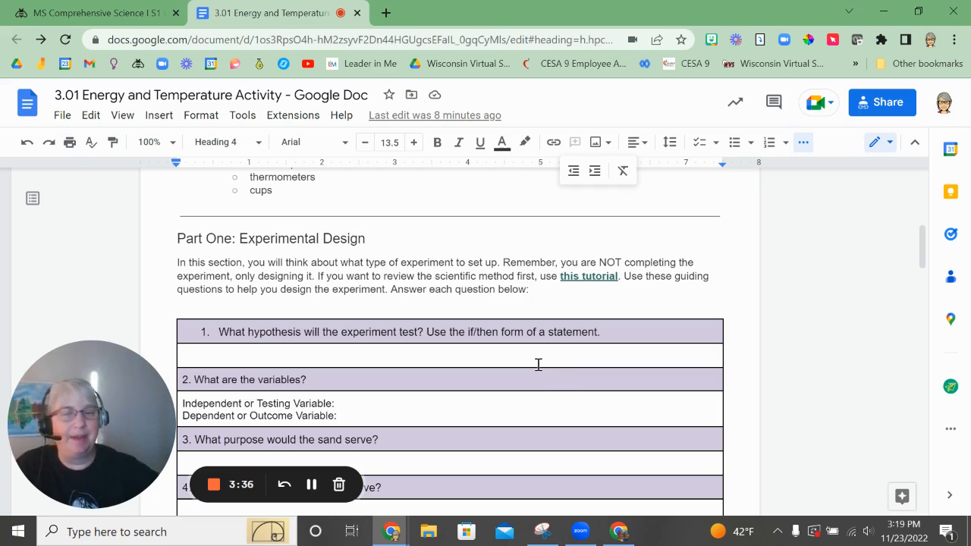
mouse_move(643, 380)
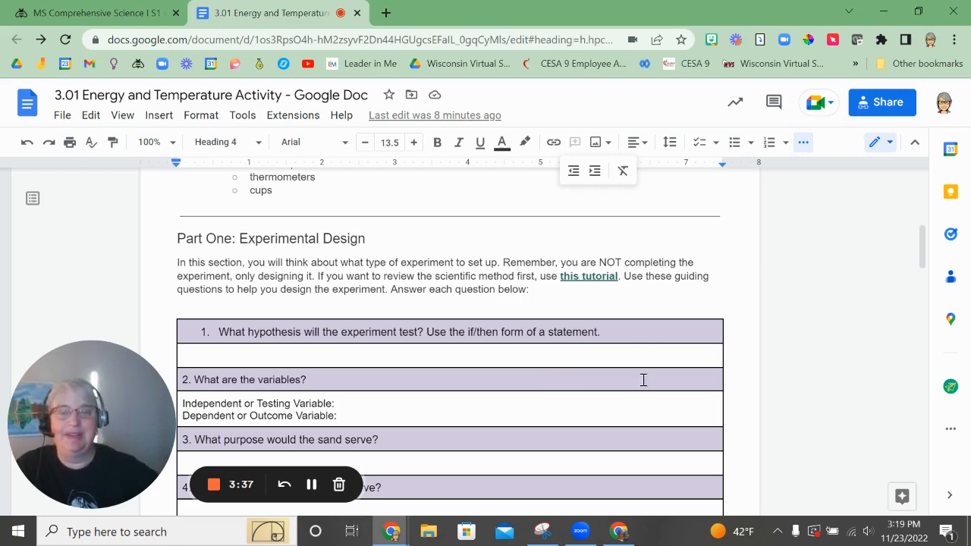
mouse_move(641, 384)
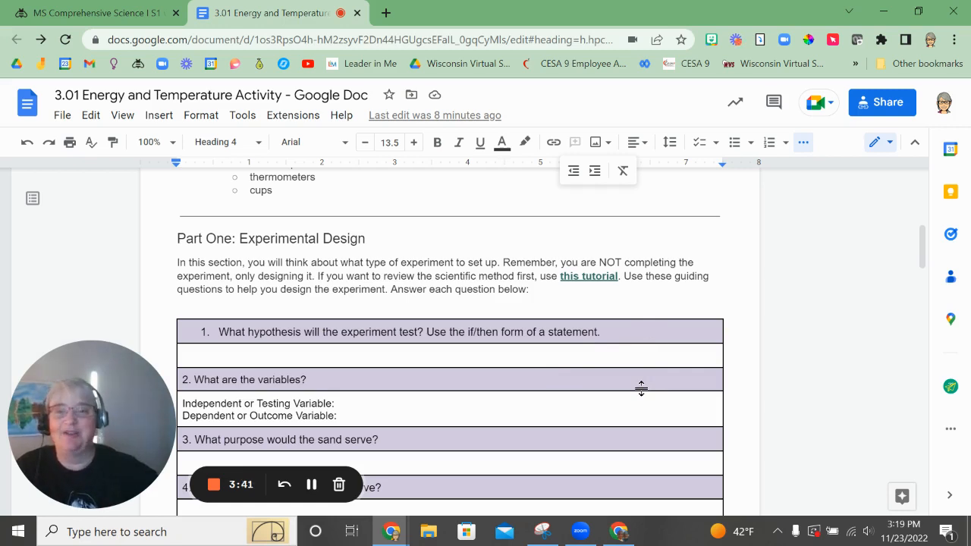
mouse_move(630, 415)
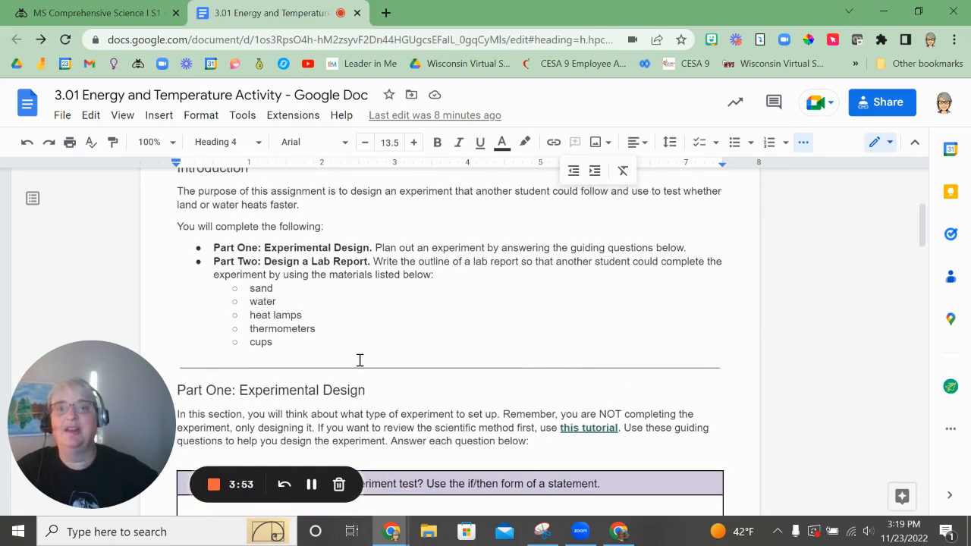
Scroll the worksheet down to the Part One table through question 5 on heat lamps
scroll(down, 3)
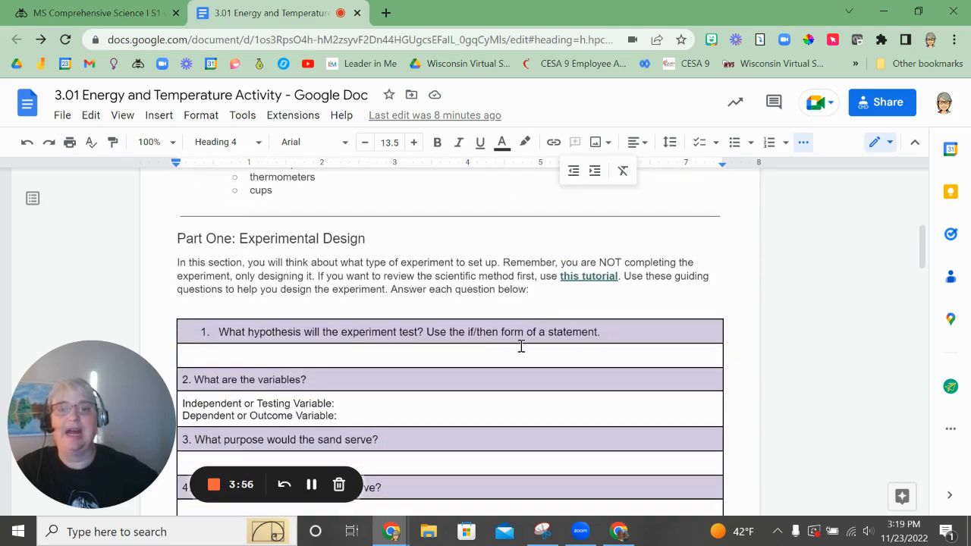
scroll(down, 3)
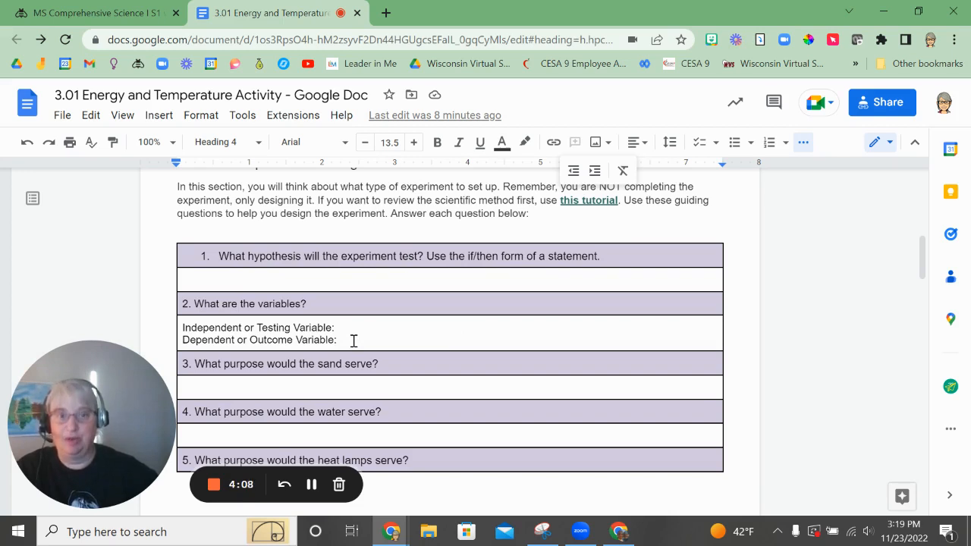
mouse_move(400, 355)
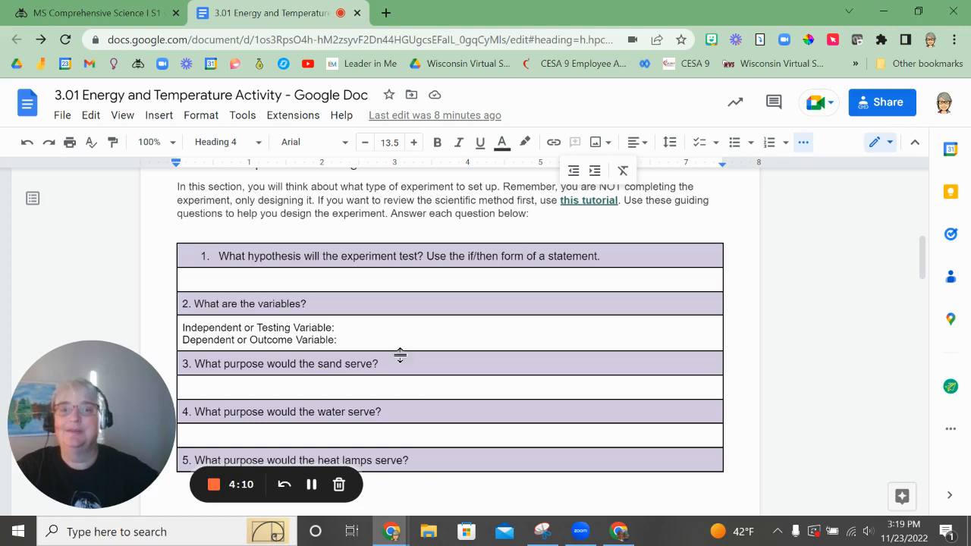
scroll(down, 3)
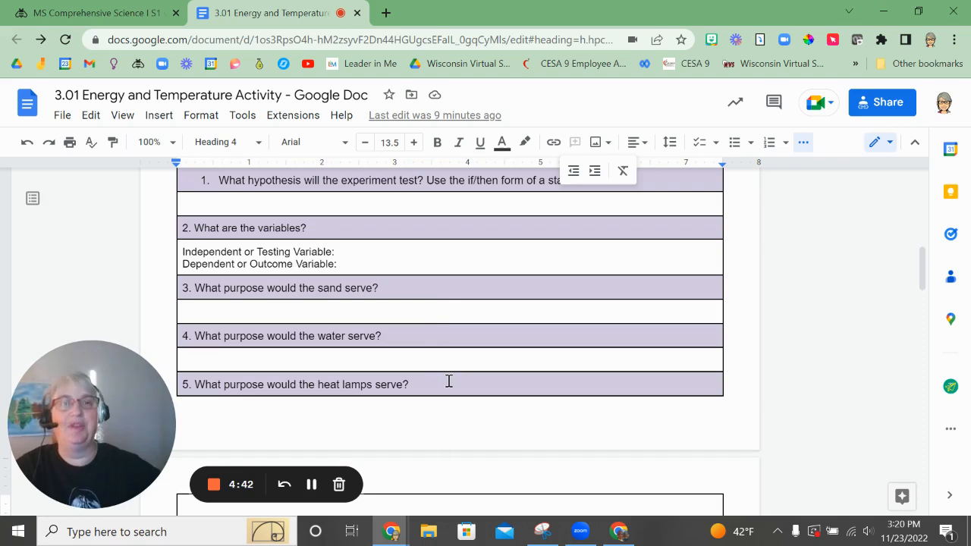
scroll(down, 3)
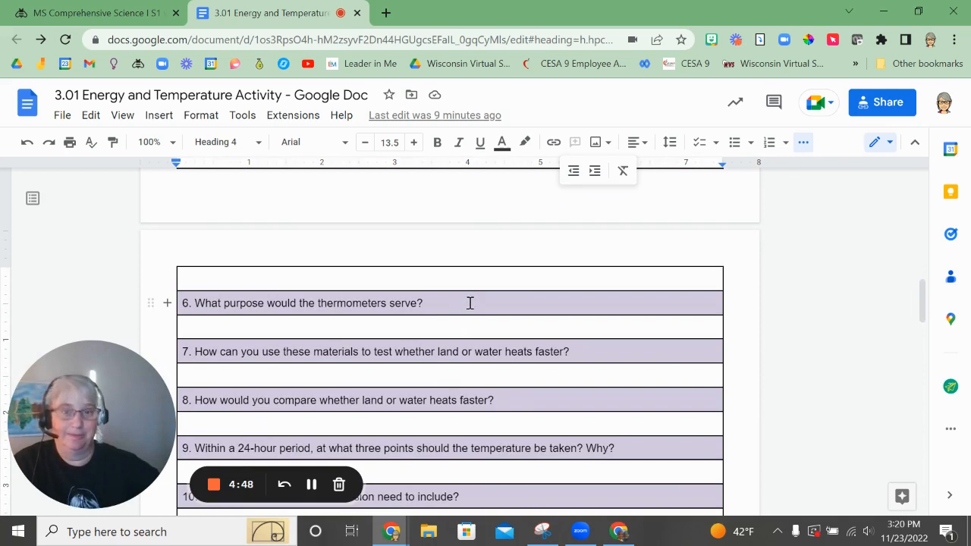
mouse_move(563, 355)
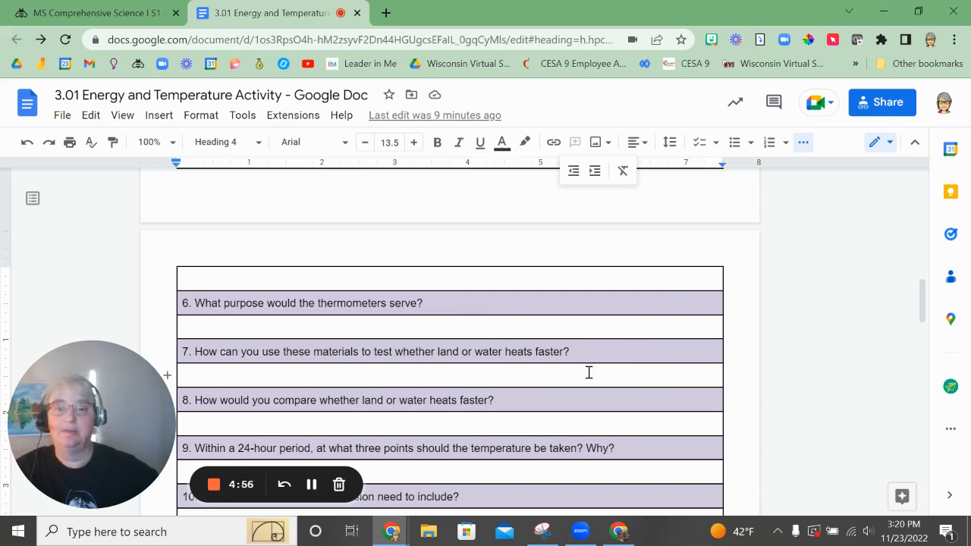
scroll(down, 3)
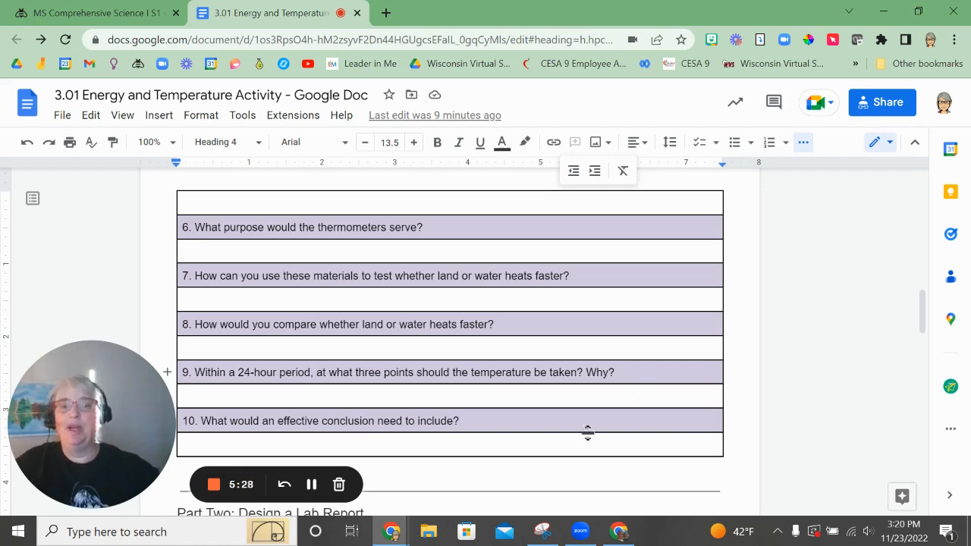
scroll(down, 3)
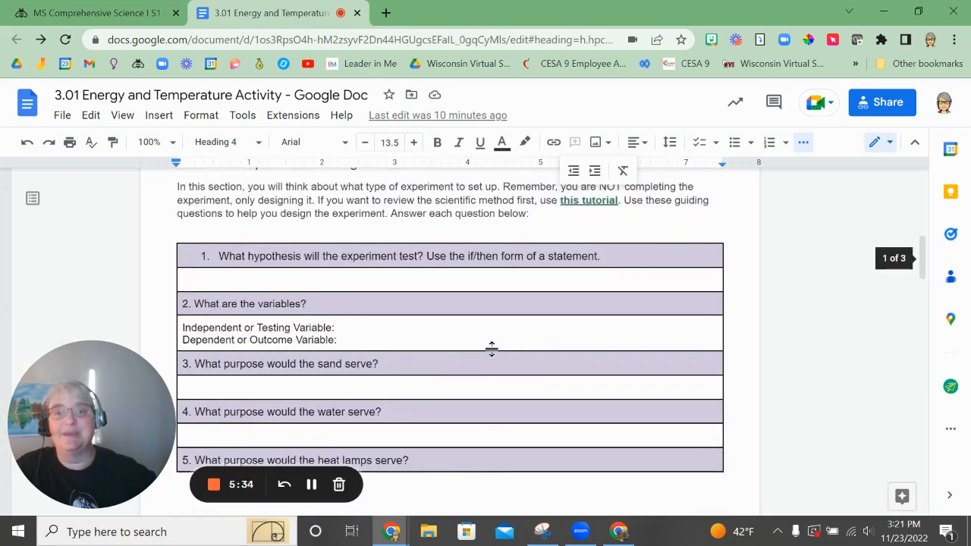
scroll(down, 3)
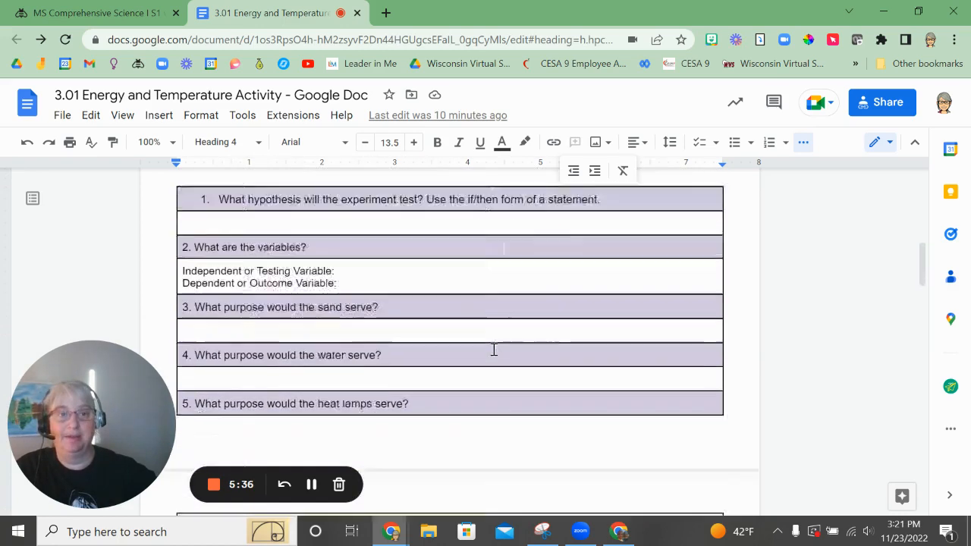
Scroll through Part Two's Objective and Procedure steps down to the Data Analysis table
scroll(down, 3)
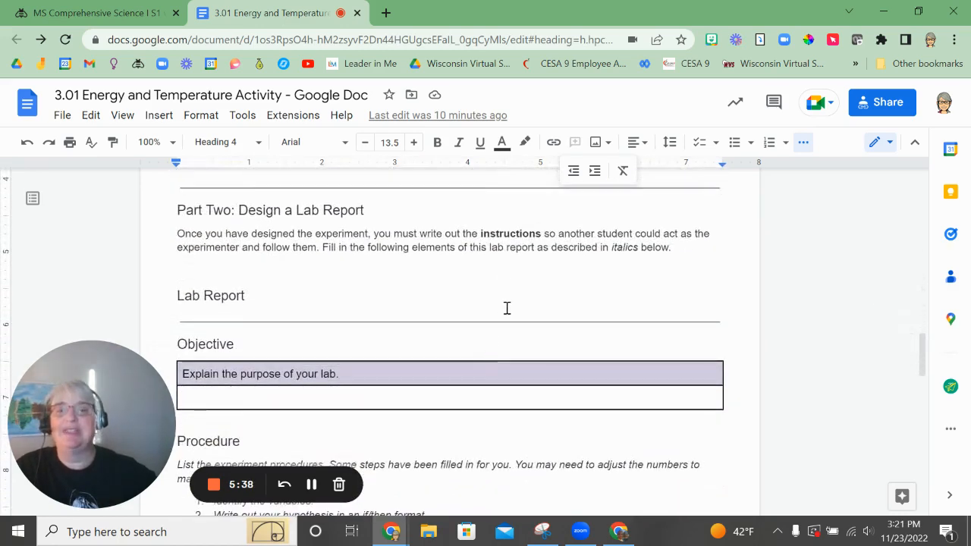
scroll(down, 3)
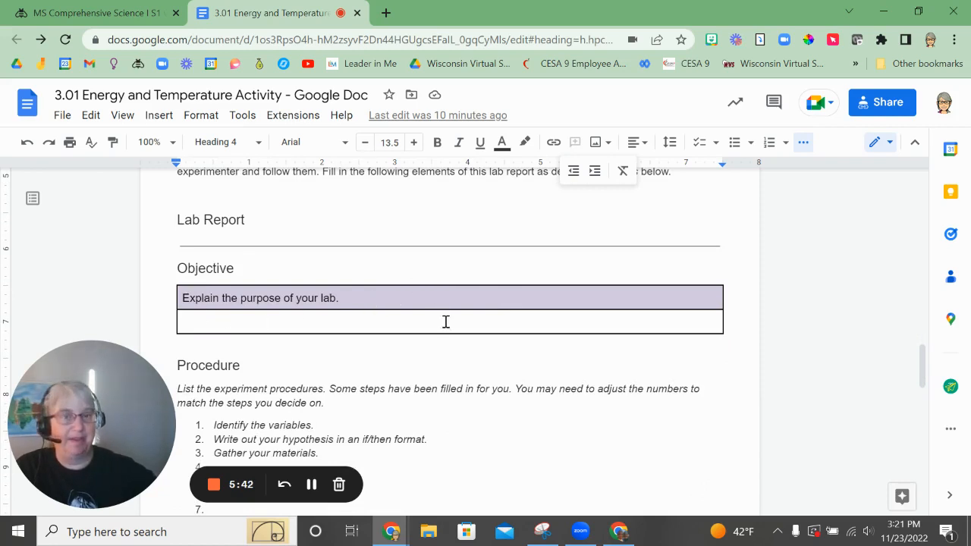
scroll(down, 3)
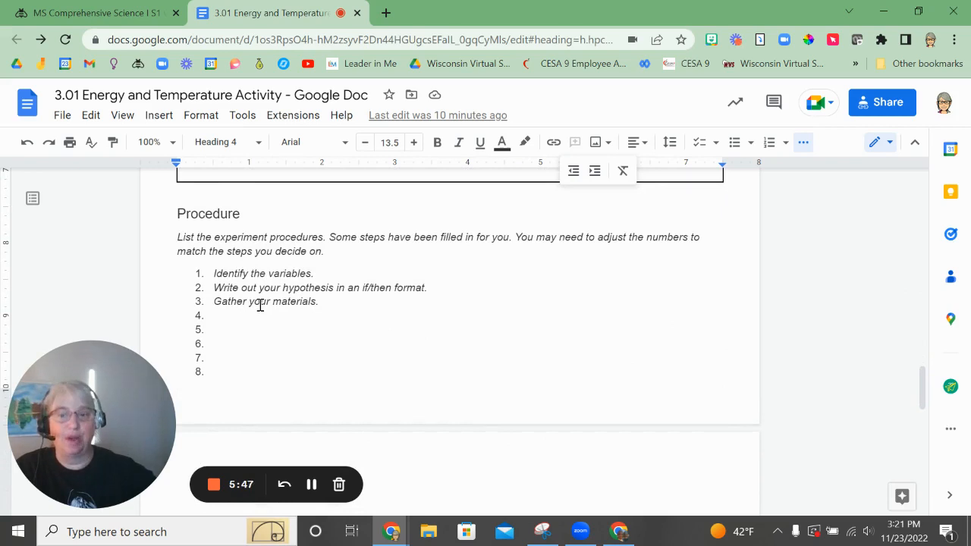
scroll(down, 3)
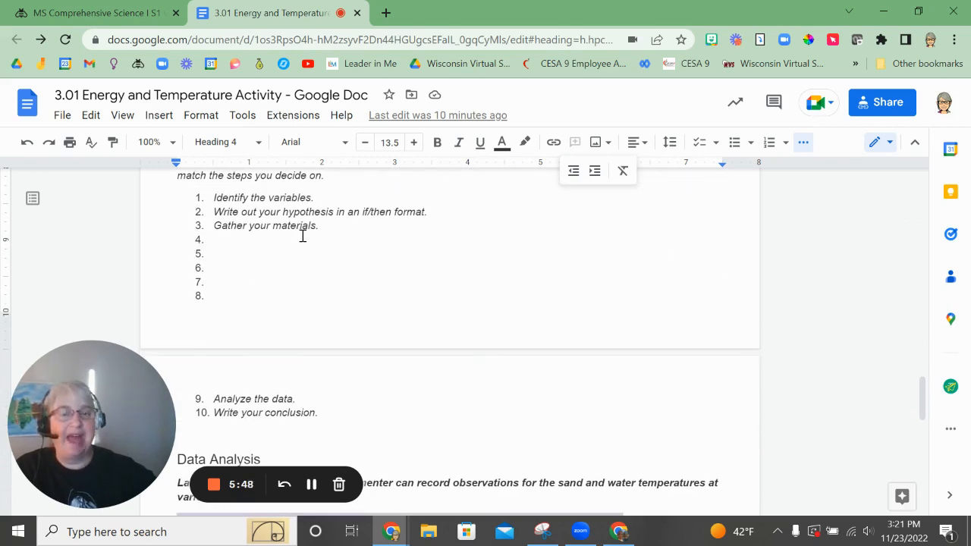
mouse_move(301, 328)
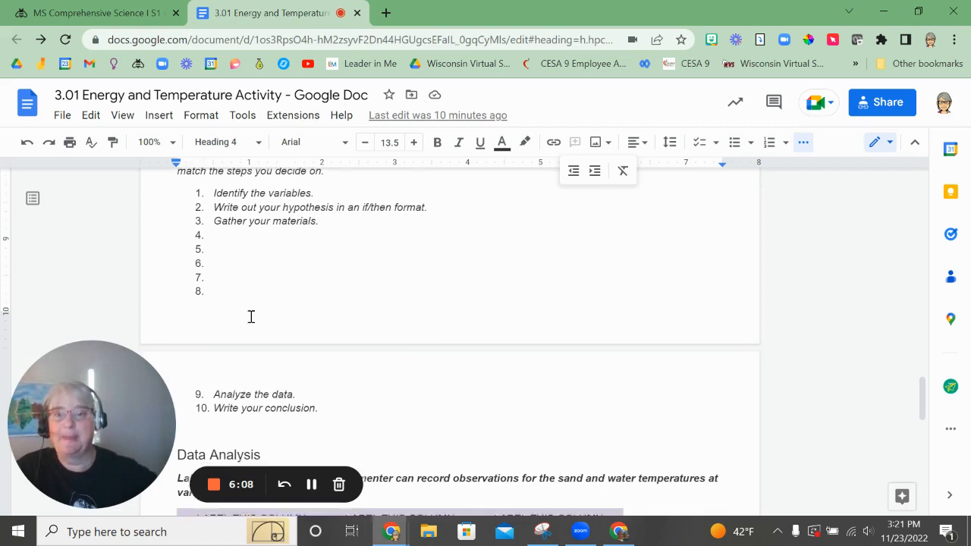
scroll(down, 3)
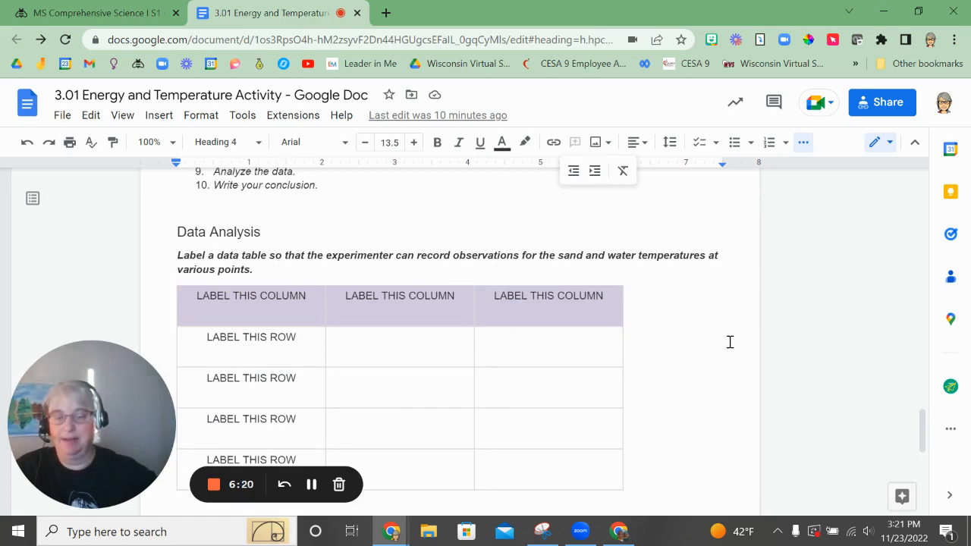
Scroll past the Data Analysis table to the Conclusion section on proving the hypothesis
scroll(down, 3)
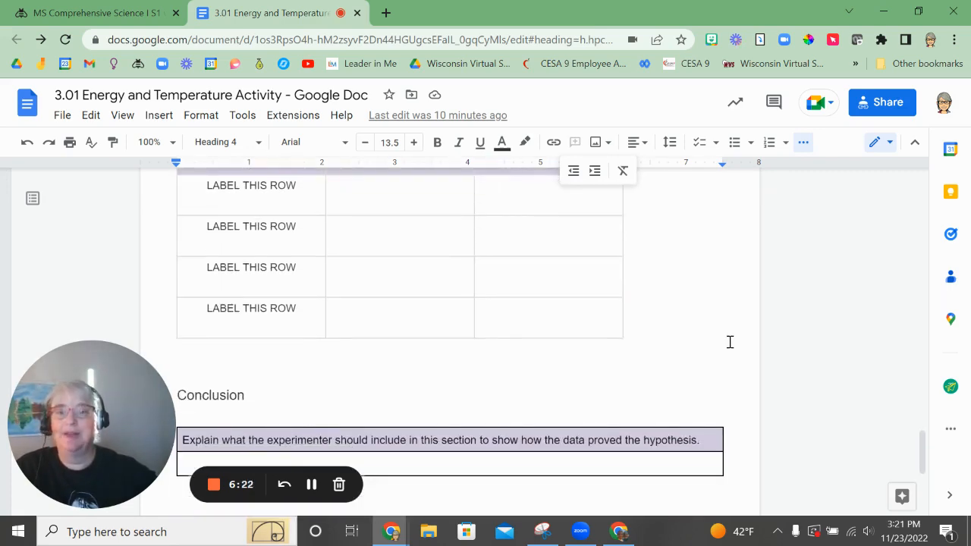
scroll(up, 3)
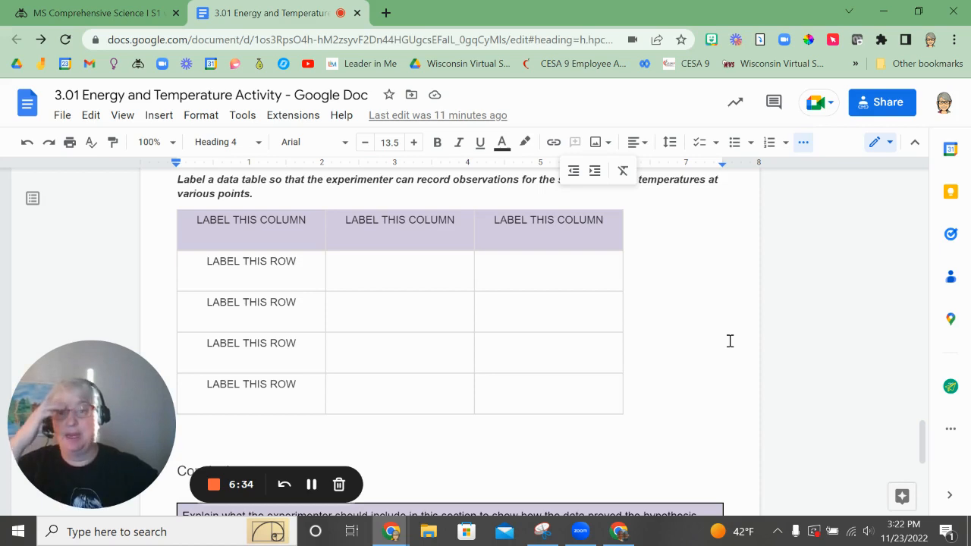
scroll(down, 3)
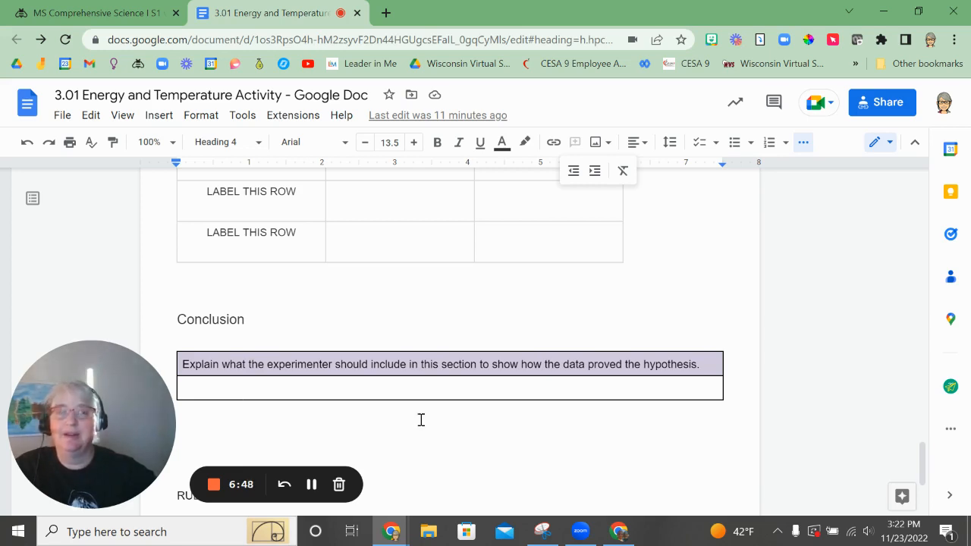
Scroll below the Conclusion to the RUBRIC section listing scoring levels
scroll(down, 3)
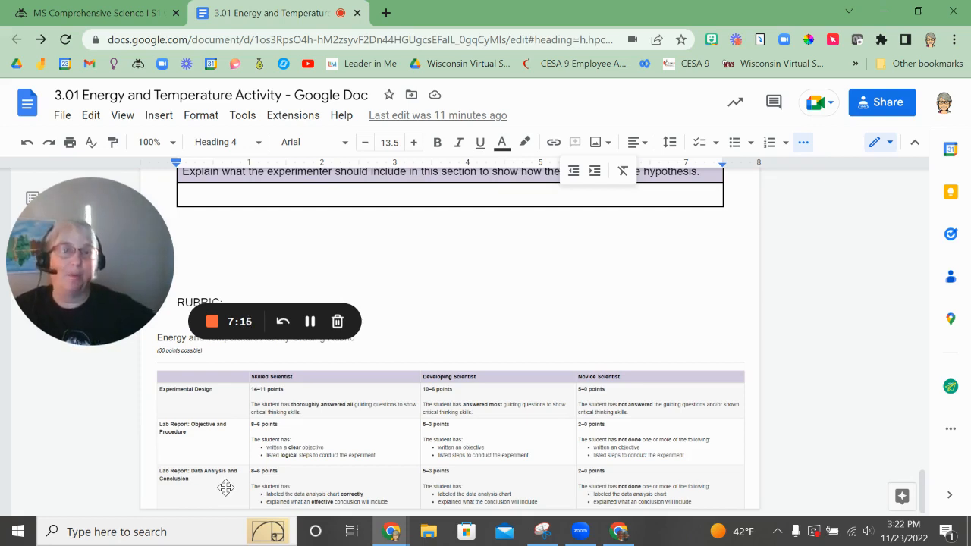
mouse_move(361, 440)
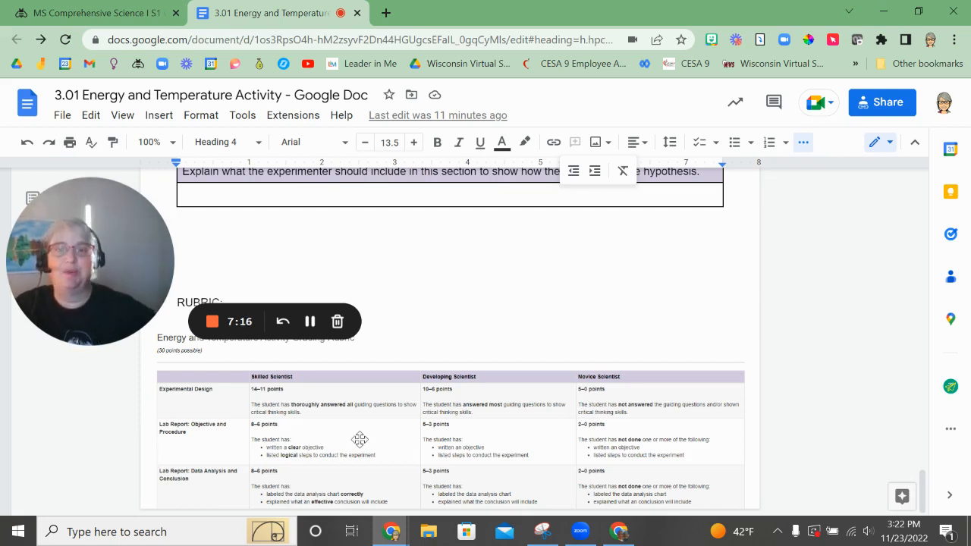